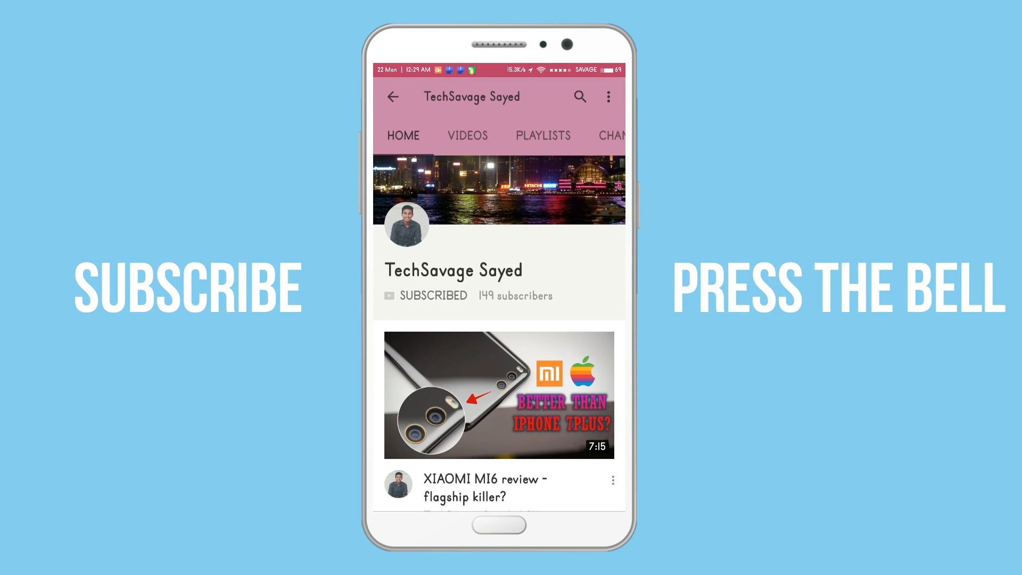
# Subscribe to the tech channel and turn on notifications for its uploads
pyautogui.click(572, 295)
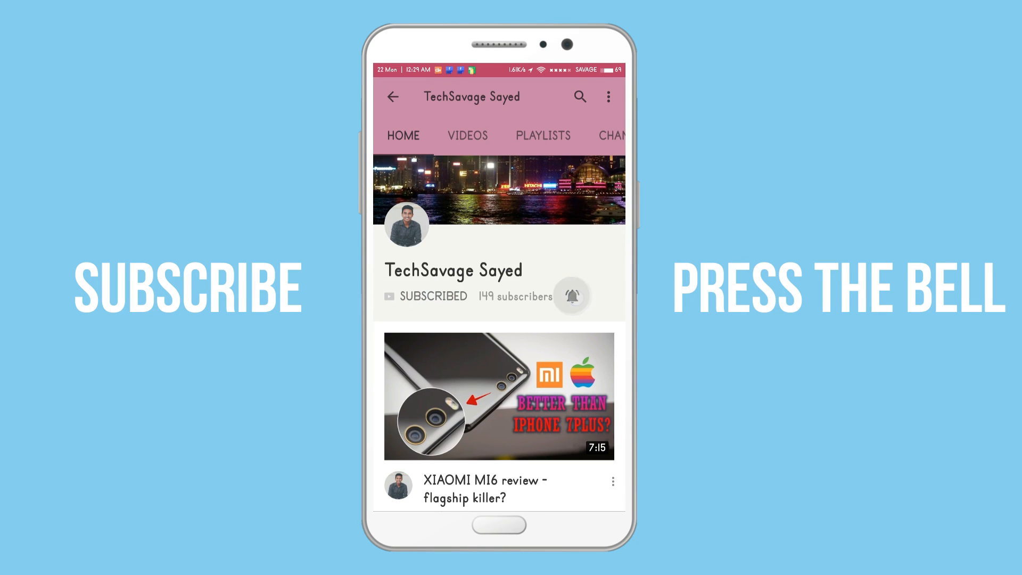
pyautogui.click(572, 296)
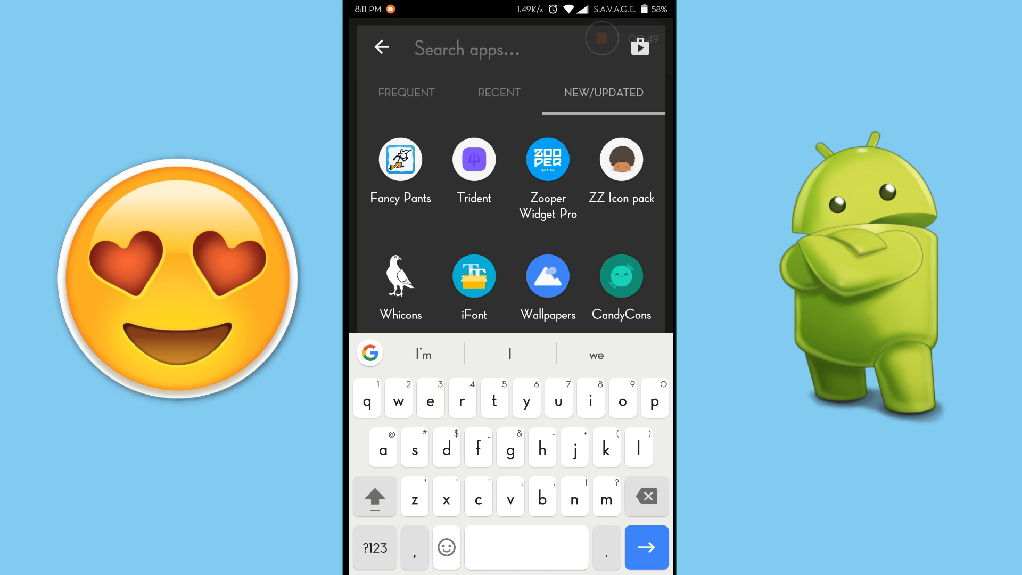
# Close the app search so the drawer shows the full alphabetical app list
pyautogui.click(446, 547)
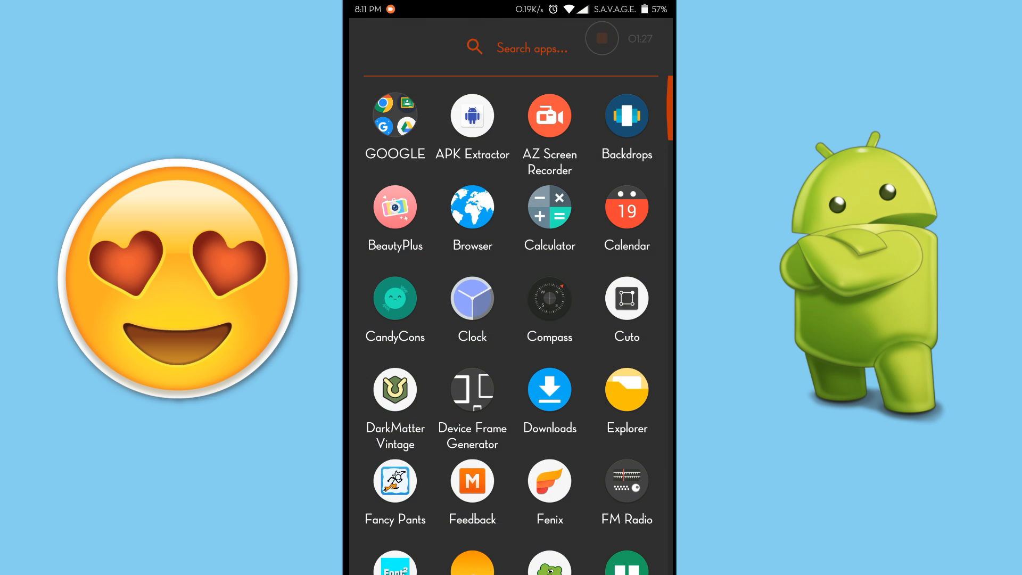
# Search the Play Store for 'ifon' and confirm the iFont listing is already installed
pyautogui.click(531, 48)
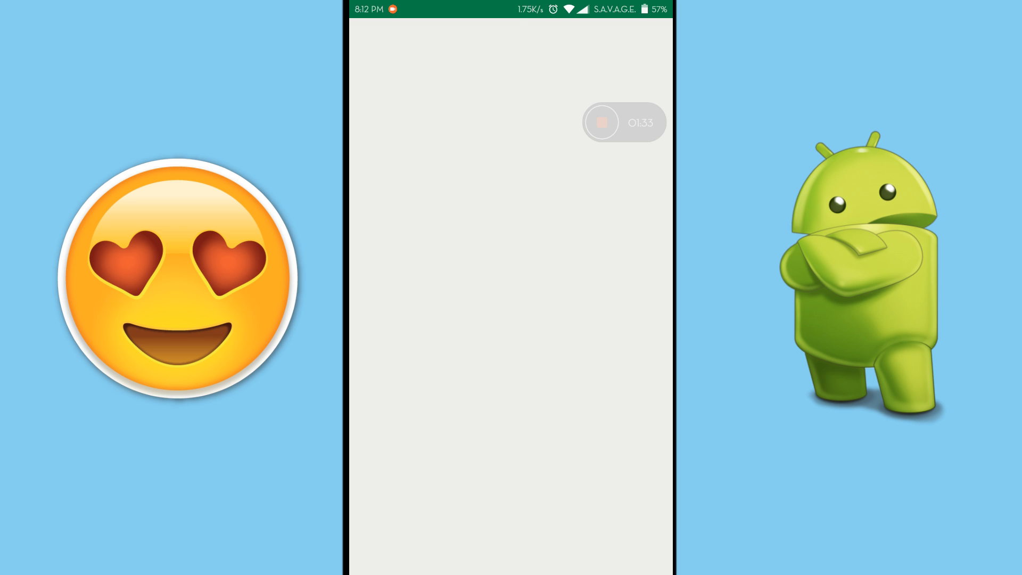
pyautogui.click(511, 47)
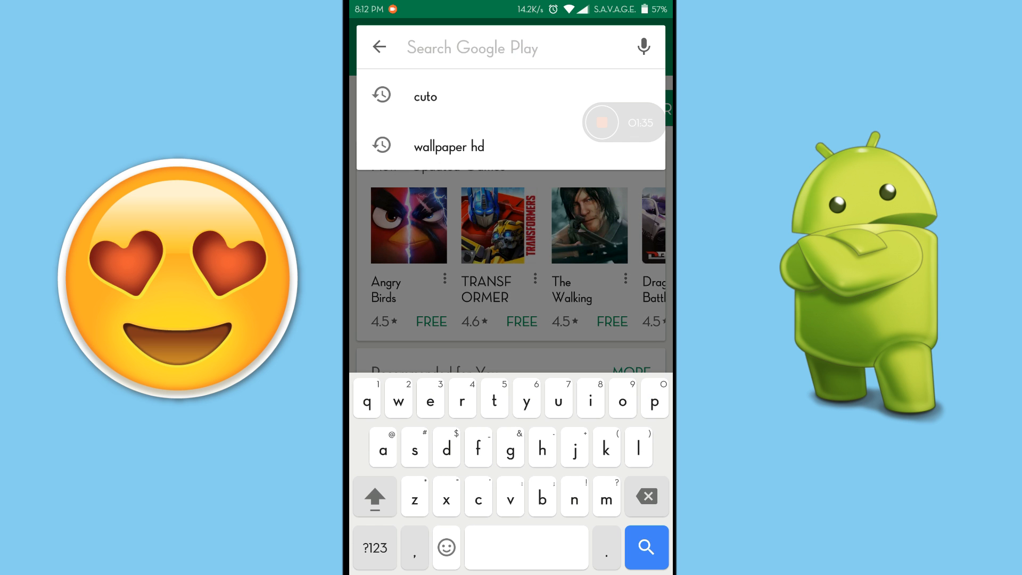
pyautogui.write('ifont')
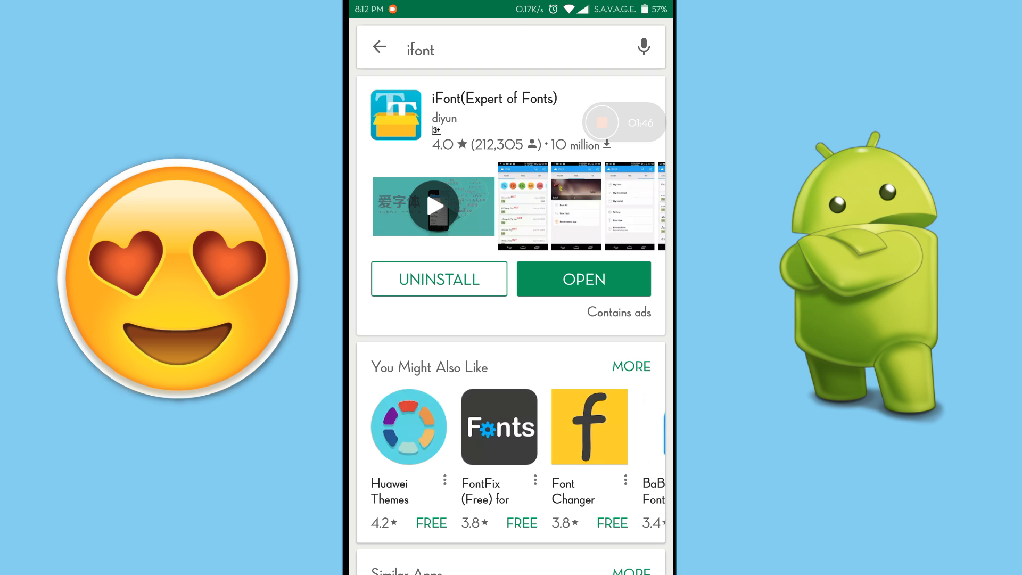
pyautogui.click(583, 277)
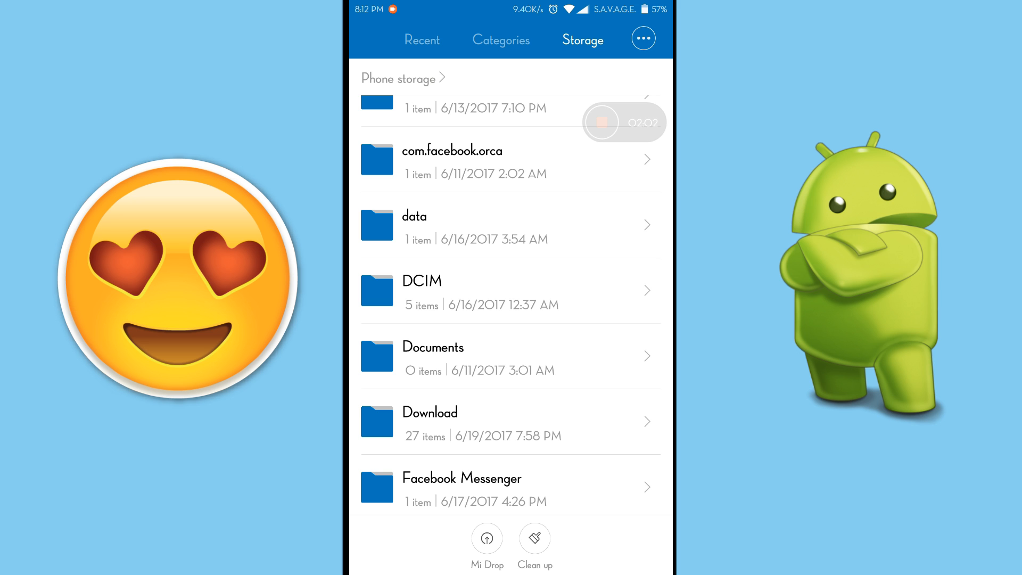
# Copy AppleEmoji.10.2.ttf into Phone storage > ifont > custom
pyautogui.scroll(-3)
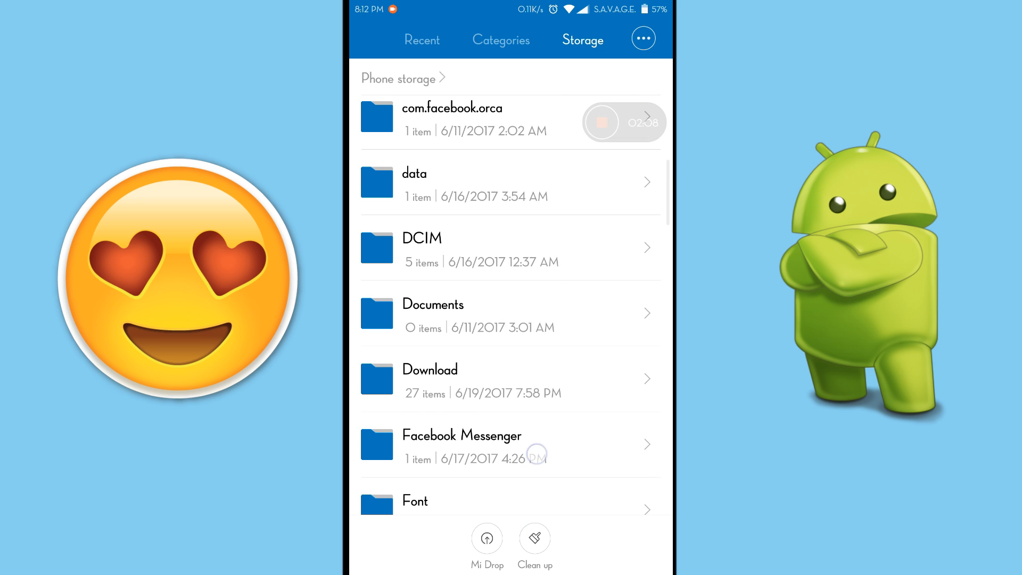
pyautogui.click(429, 379)
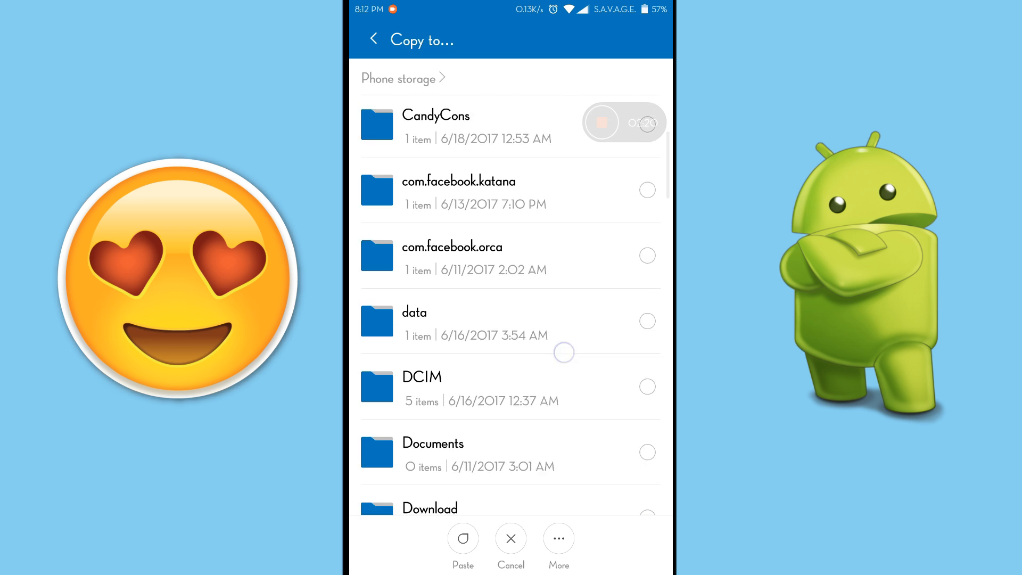
pyautogui.scroll(-3)
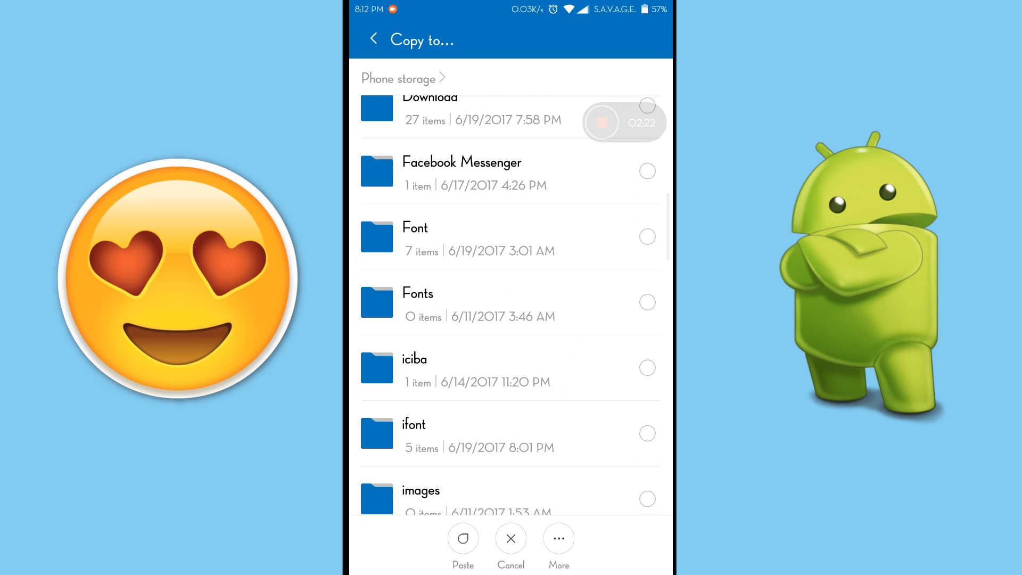
pyautogui.click(413, 425)
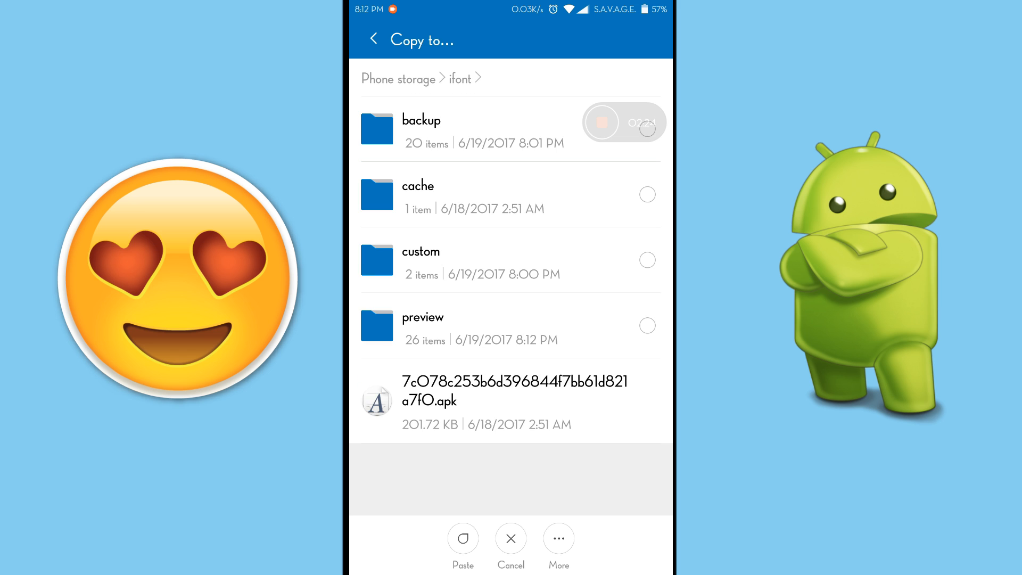
pyautogui.click(421, 261)
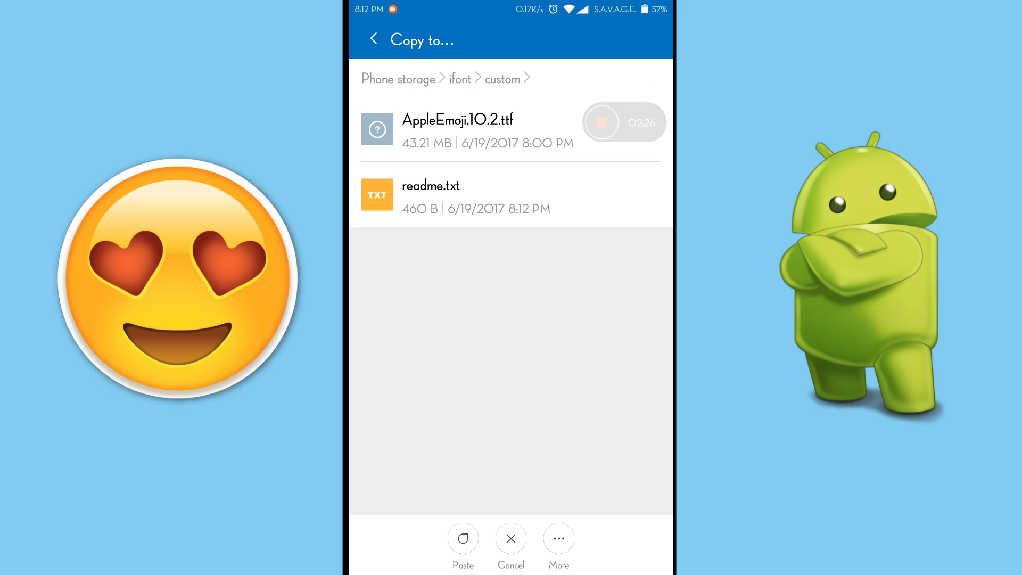
pyautogui.click(462, 538)
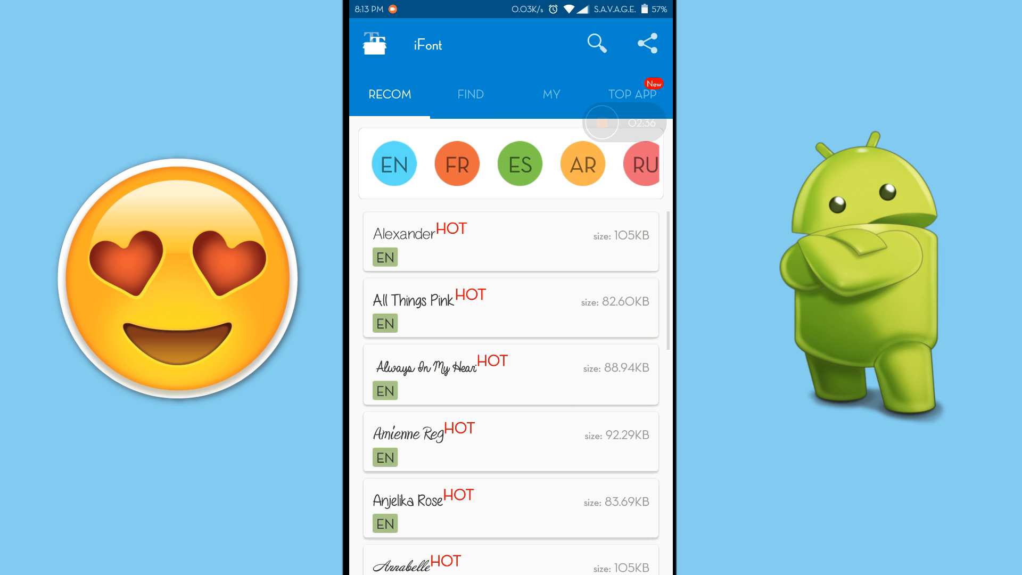
# From MY > My Font, choose AppleEmoji.10.2 and start setting it as the phone font
pyautogui.click(551, 94)
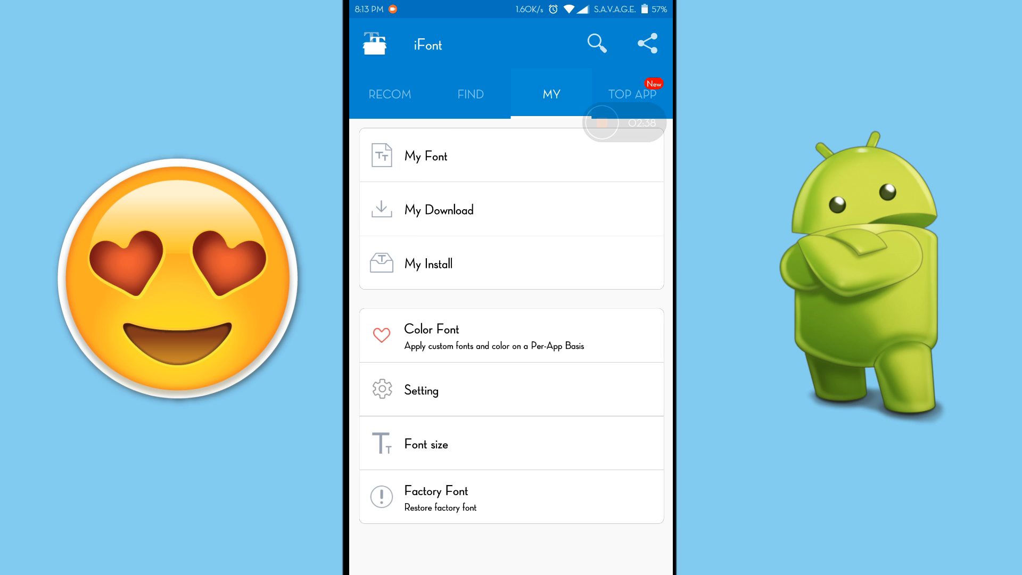
pyautogui.click(425, 156)
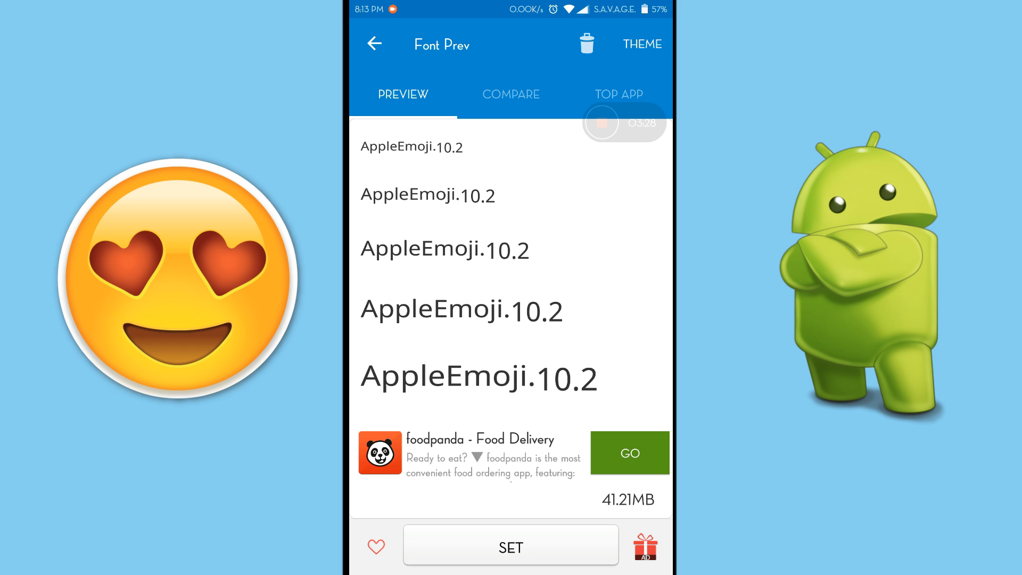
pyautogui.click(511, 547)
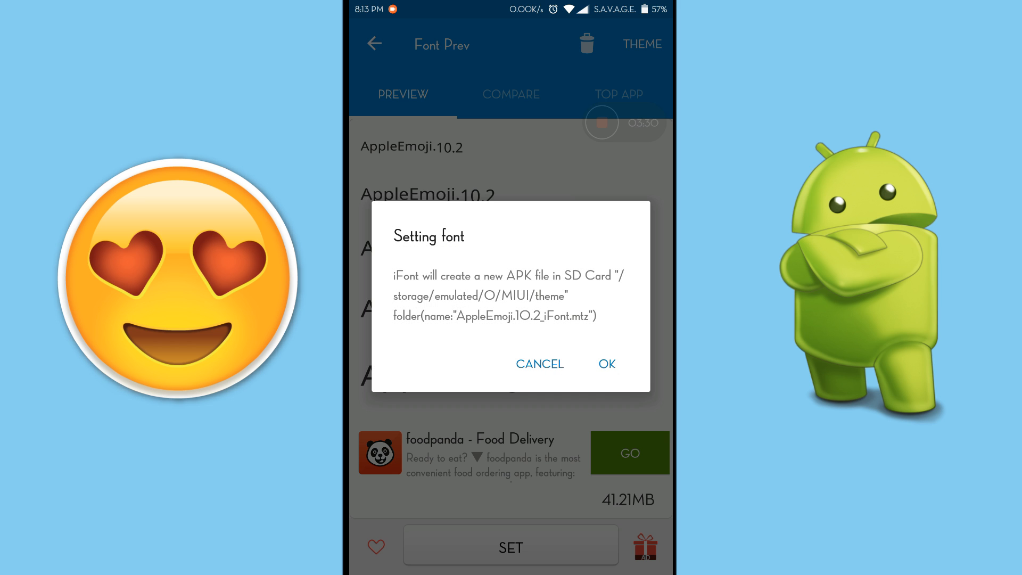
# Confirm creating the AppleEmoji.10.2 theme file and acknowledge the success notice
pyautogui.click(606, 364)
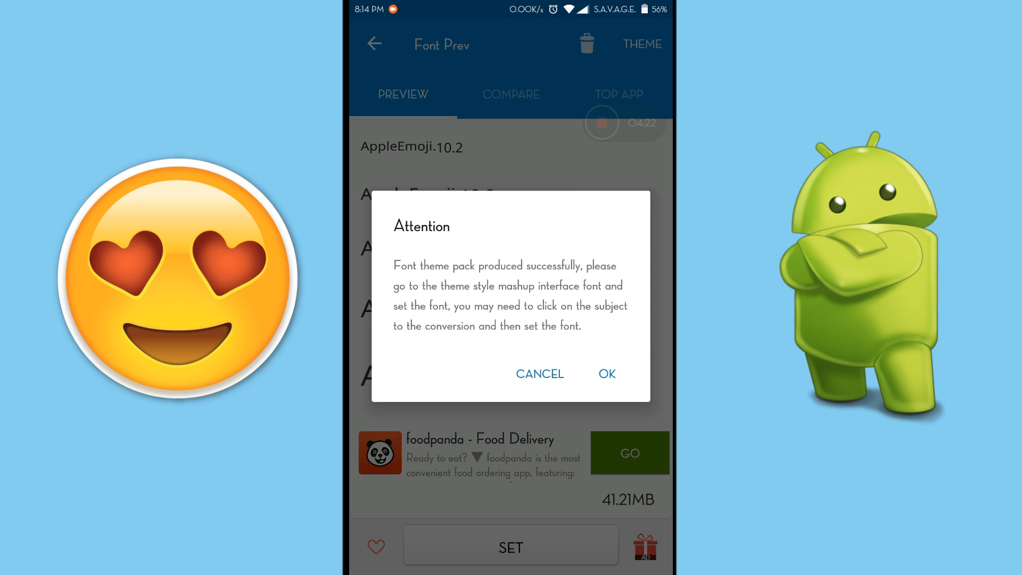
pyautogui.click(606, 374)
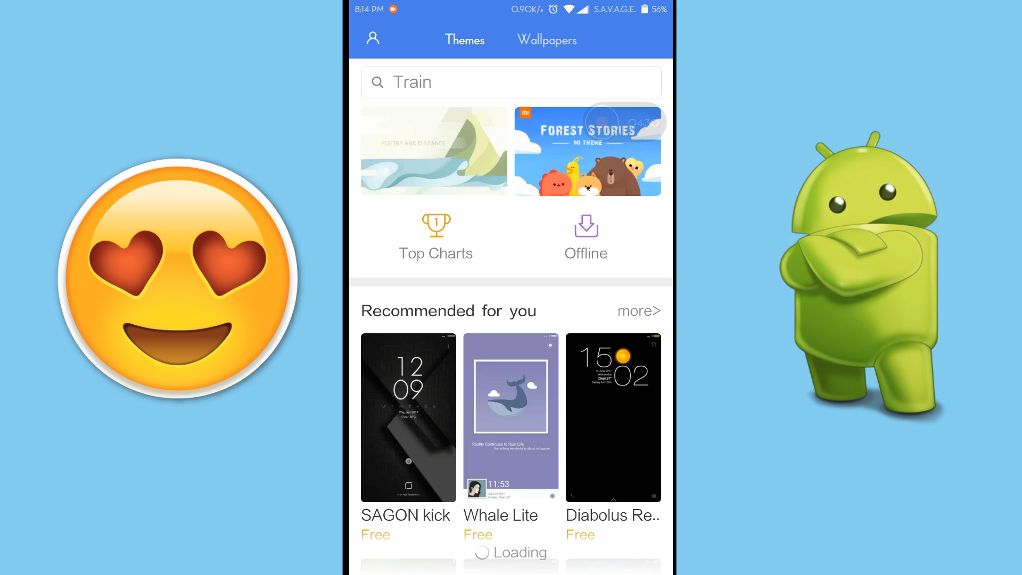
# Show the Offline section of locally stored themes in Xiaomi Themes
pyautogui.click(584, 234)
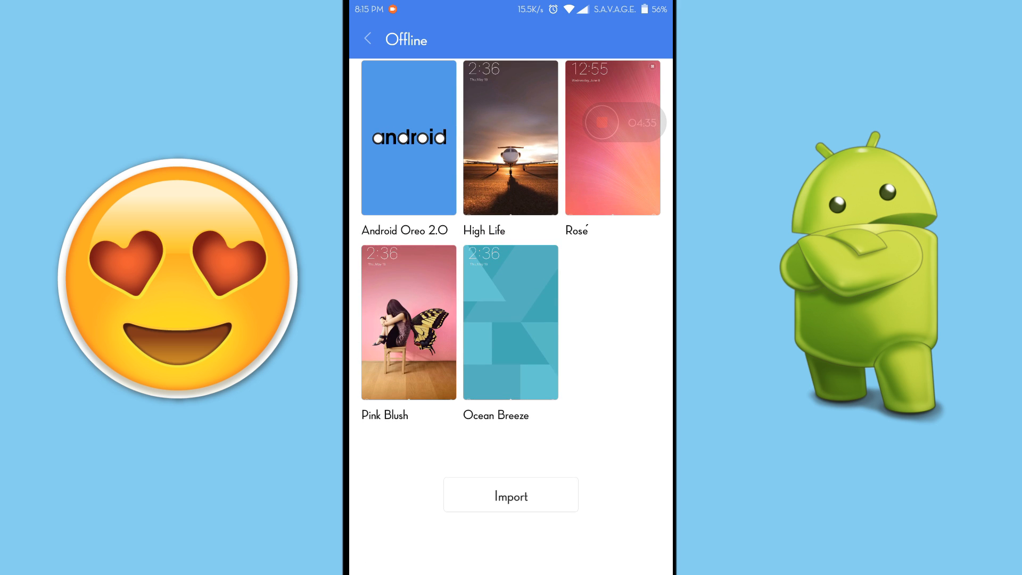
# Browse the import file picker into phone storage MIUI > theme
pyautogui.click(510, 494)
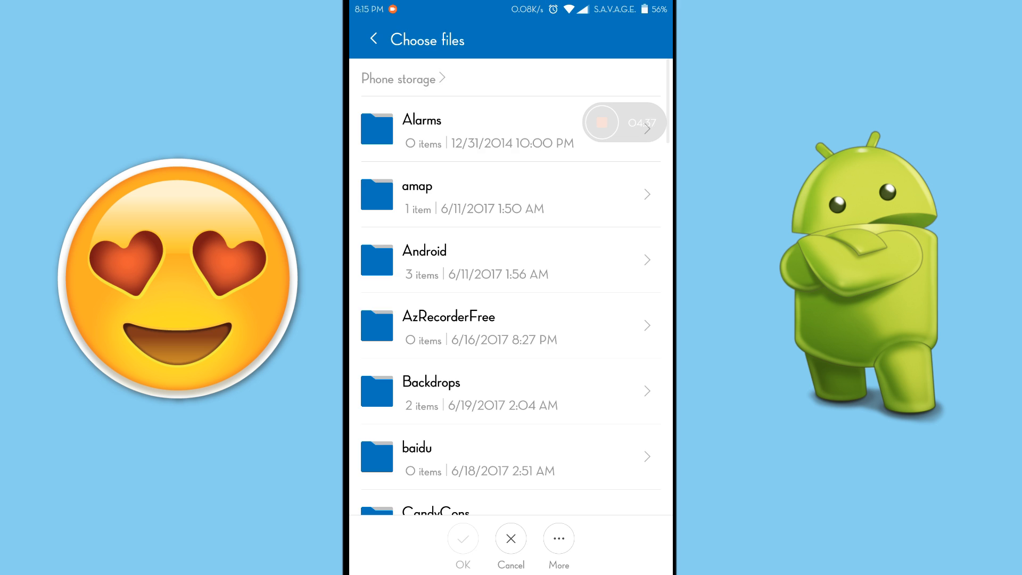
pyautogui.scroll(-3)
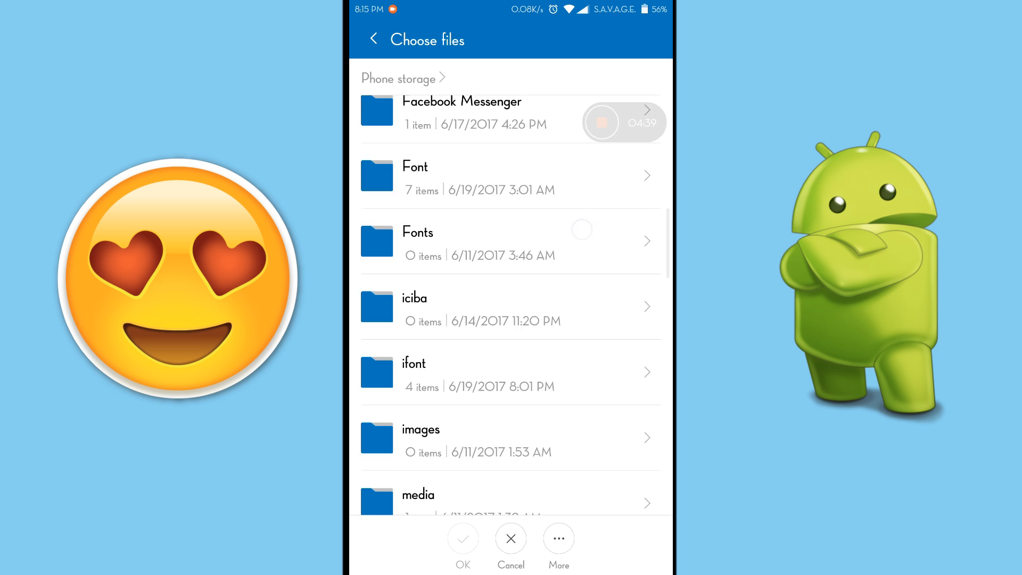
pyautogui.scroll(-3)
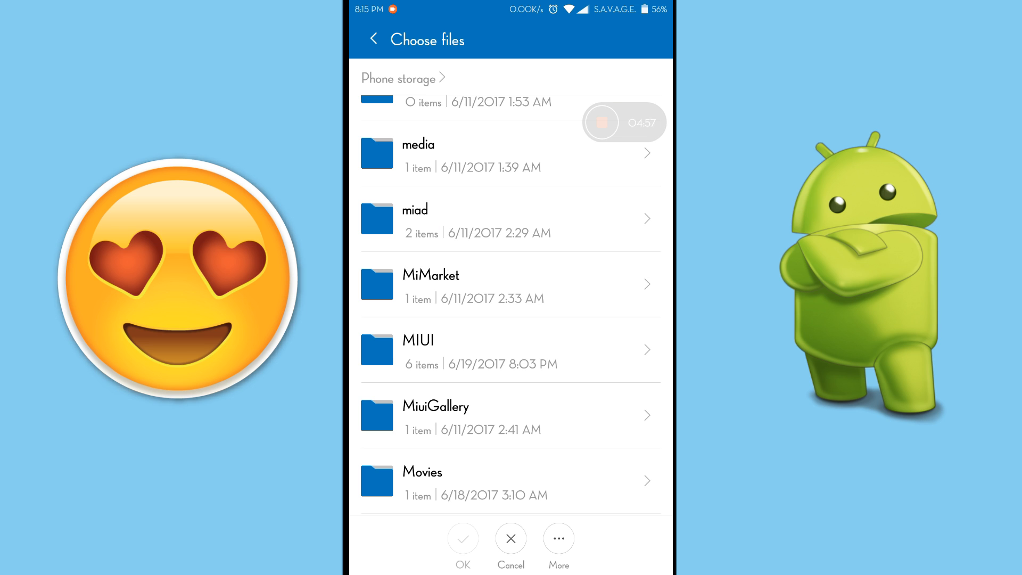
pyautogui.click(417, 351)
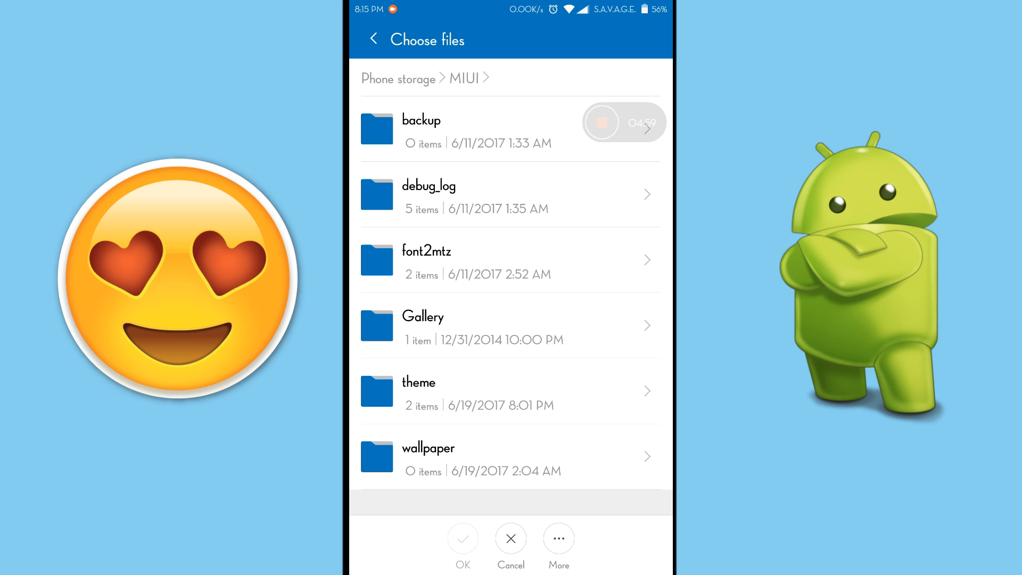
pyautogui.click(418, 391)
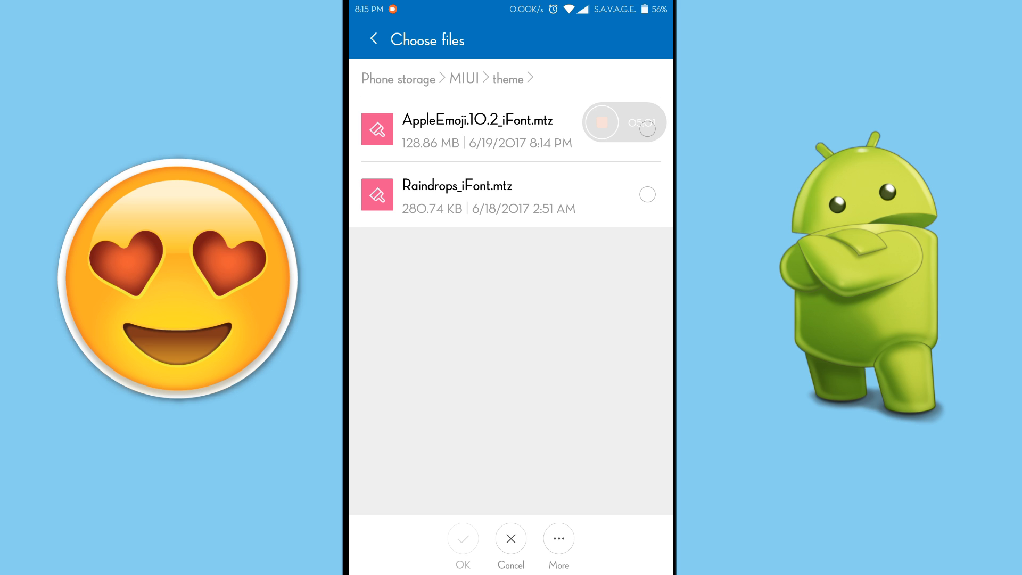
# Import the AppleEmoji.10.2_iFont.mtz theme file
pyautogui.click(646, 123)
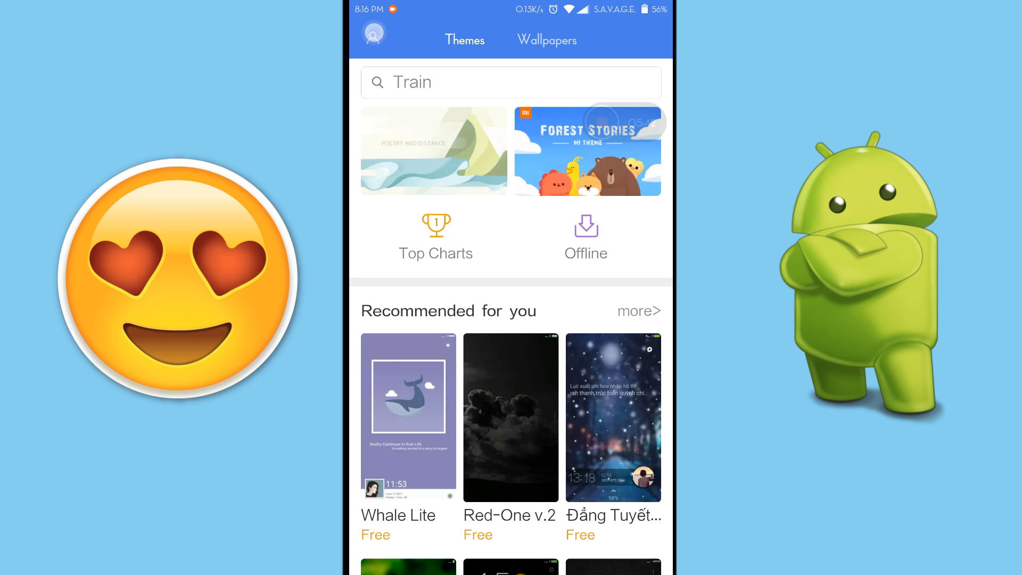
# Leave Themes via the account page, return home and search the app drawer for 'the'
pyautogui.click(374, 33)
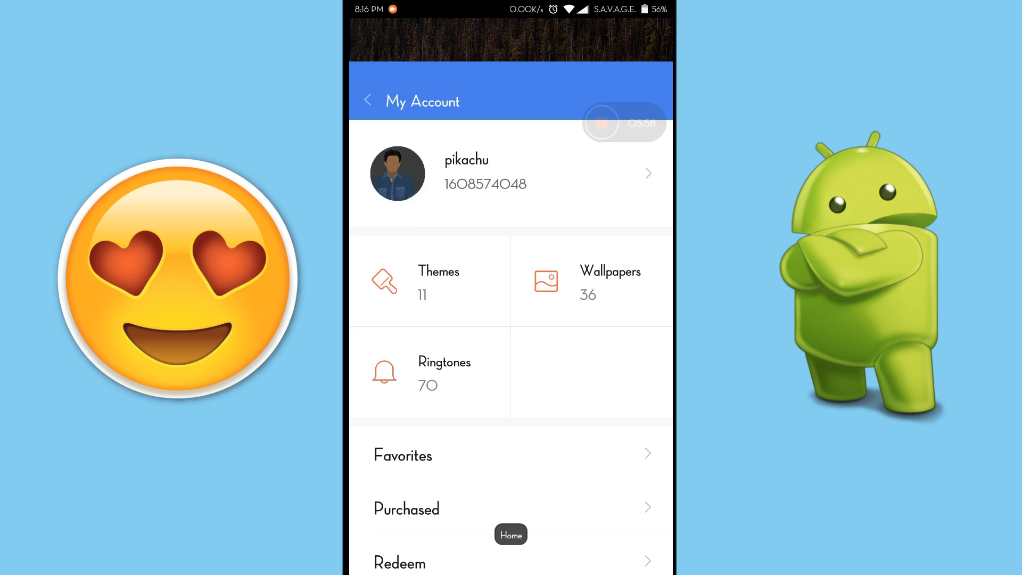
pyautogui.click(511, 534)
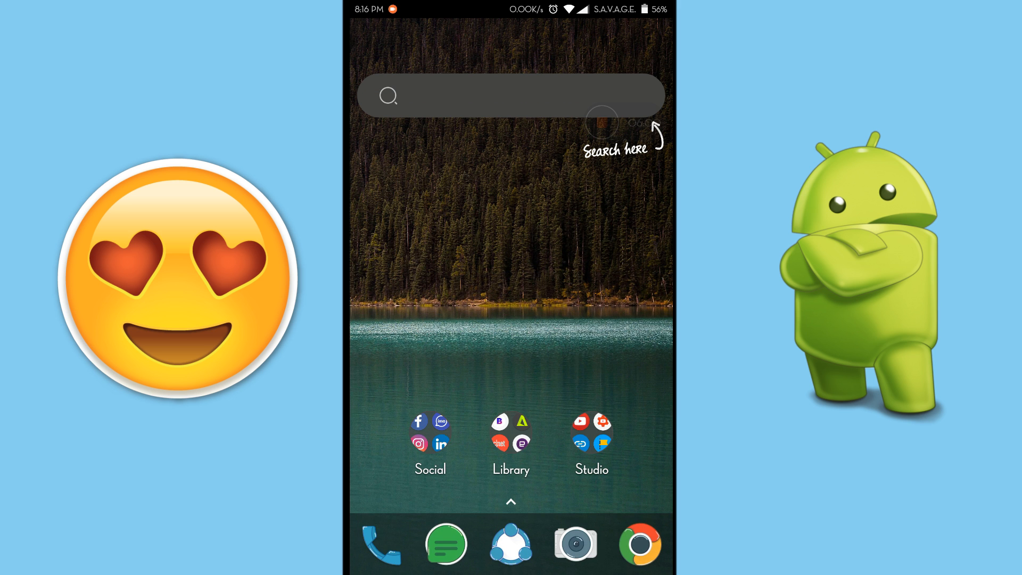
pyautogui.moveTo(510, 10); pyautogui.dragTo(510, 261)
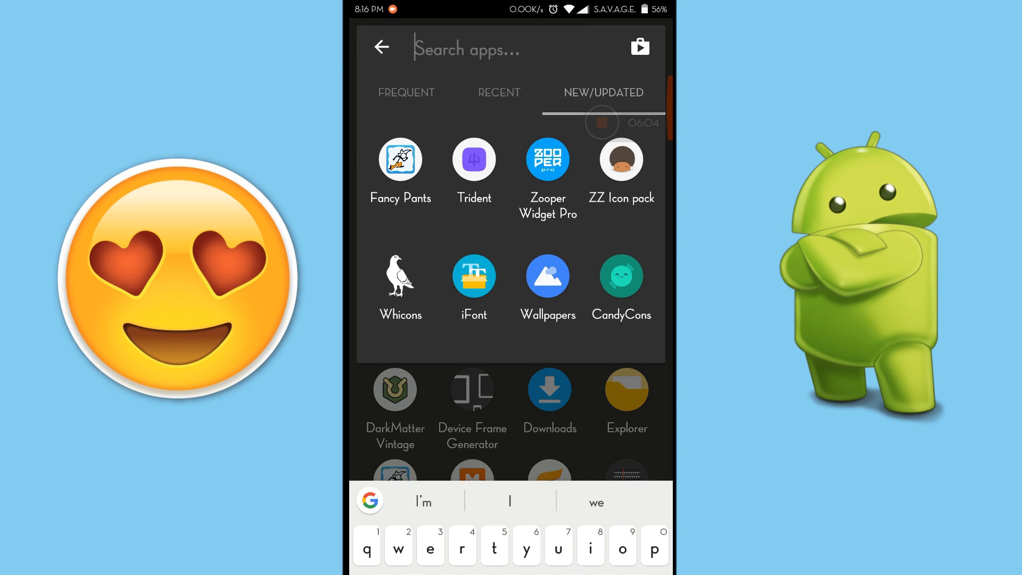
pyautogui.write('the')
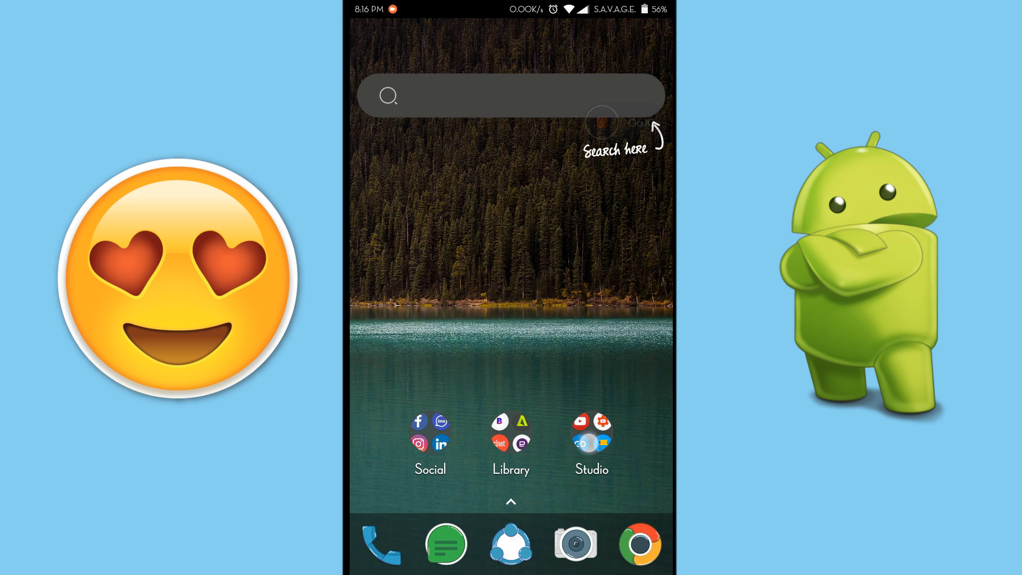
# Apply the AppleEmoji.10.2 font in MIUI Themes and reboot the phone from the prompt
pyautogui.click(590, 443)
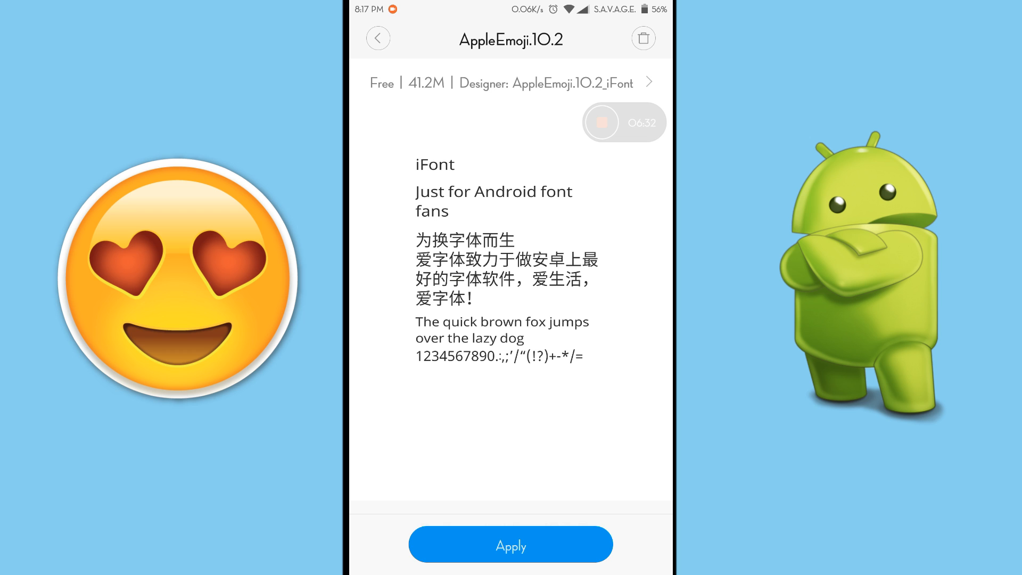
pyautogui.click(510, 544)
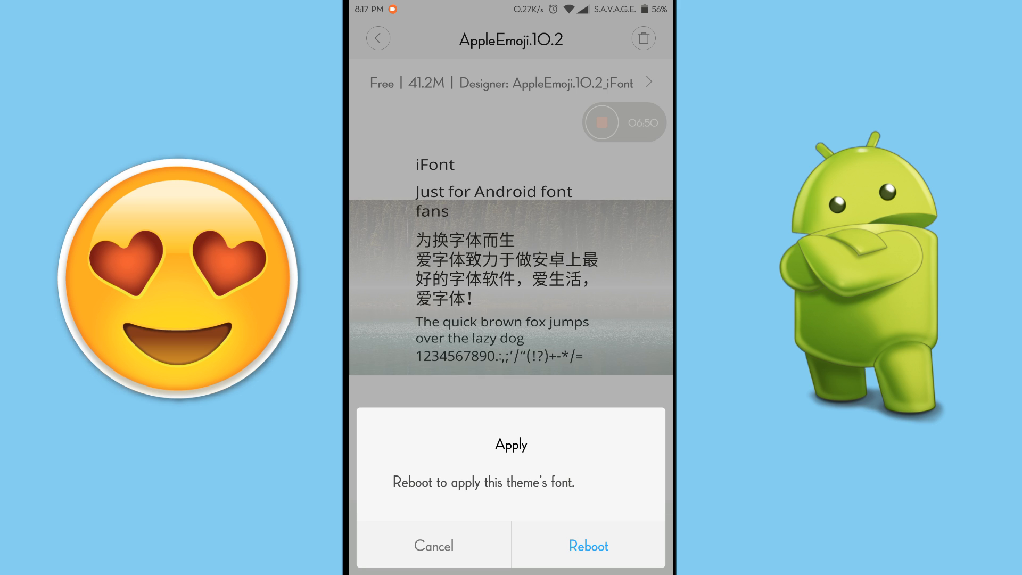
pyautogui.click(585, 545)
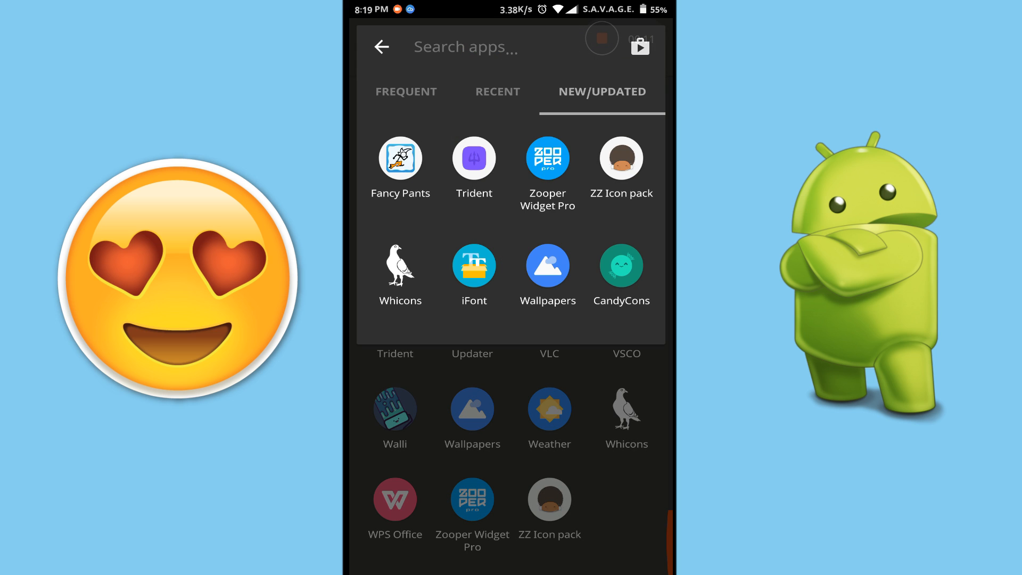
# Type Apple-style smiley emojis into the launcher's app search, then return to the full app list
pyautogui.click(465, 45)
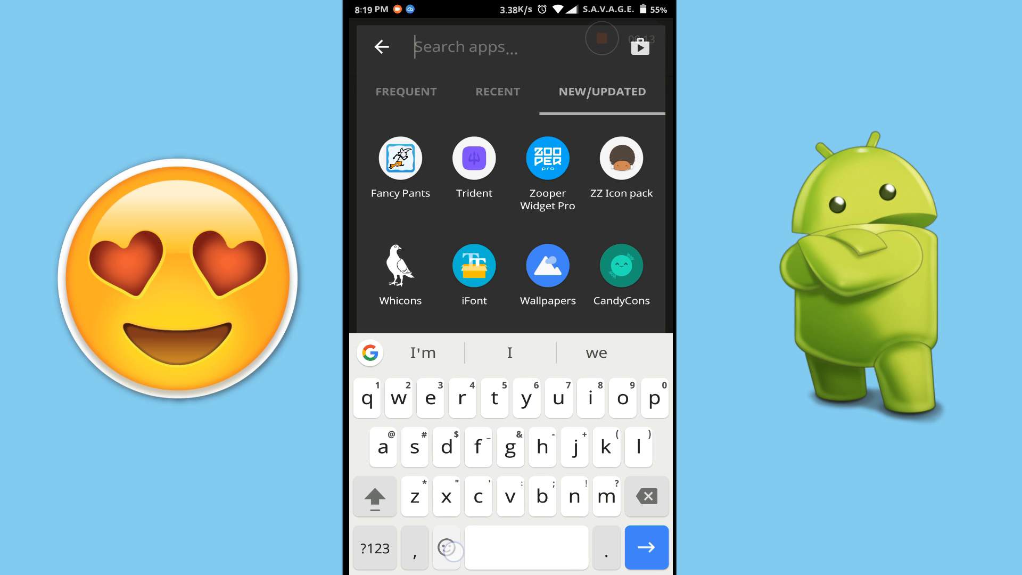
pyautogui.click(447, 547)
pyautogui.write('🙏🙌💪')
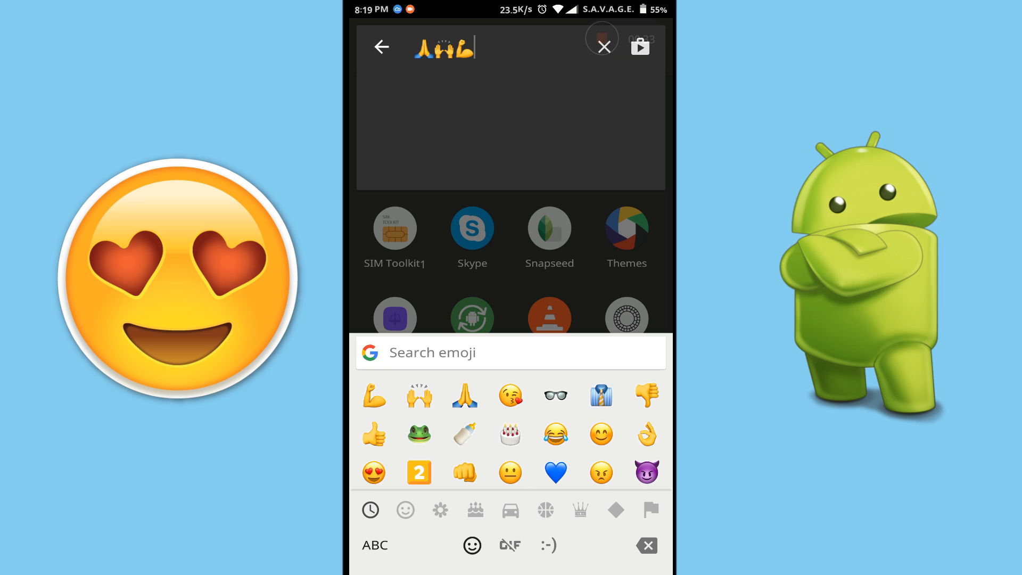
pyautogui.click(405, 510)
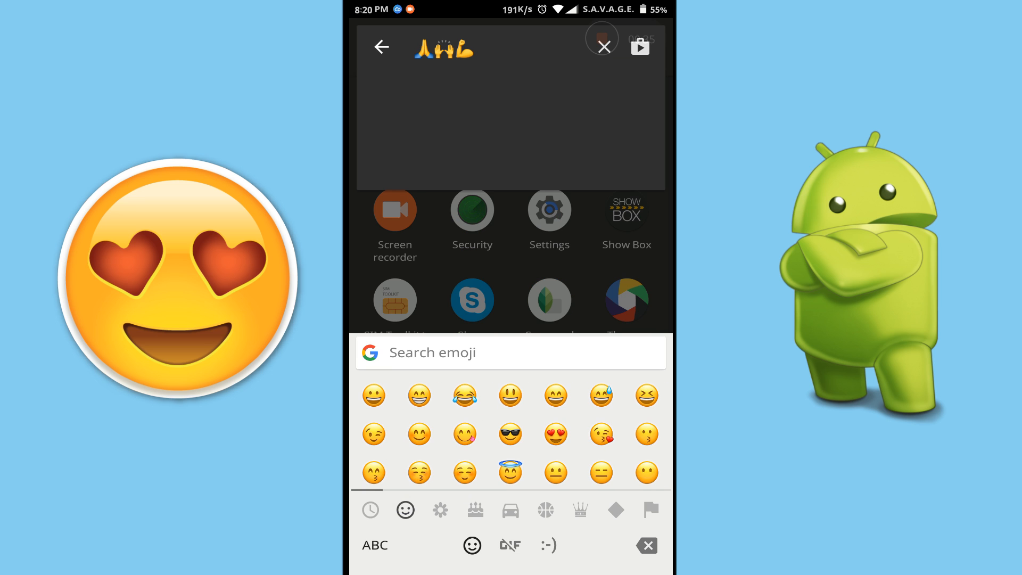
pyautogui.click(373, 545)
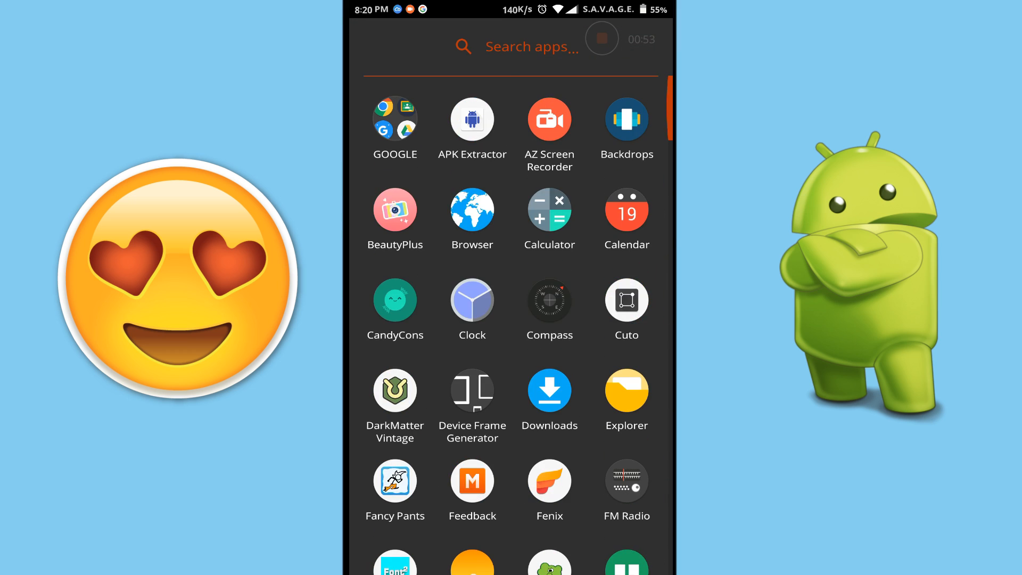
# Show iFont's My Font list with the two 41.21 MB AppleEmoji.10.2 custom fonts
pyautogui.click(528, 45)
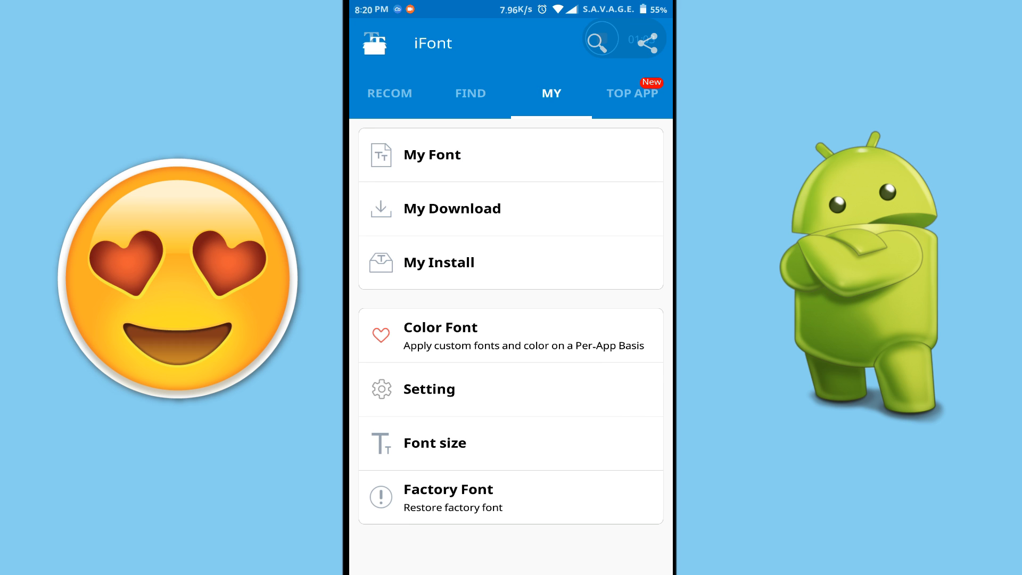
pyautogui.click(431, 155)
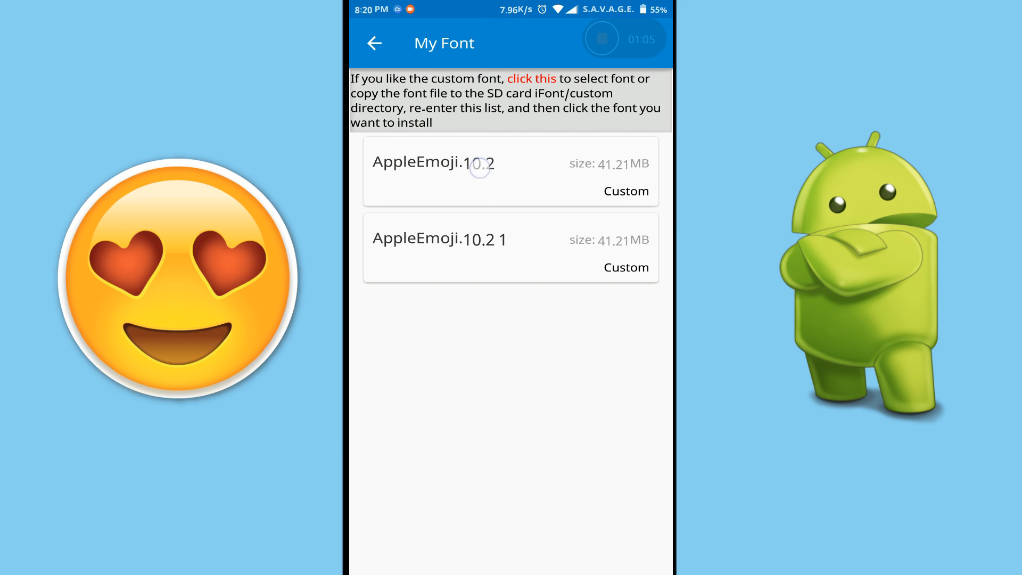